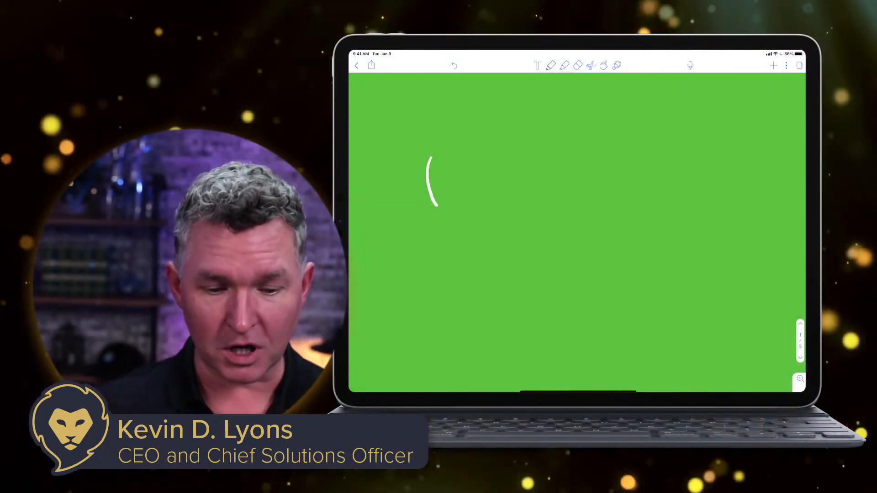
Leave the green drawing note for the Lyons Den Solutions notes list
left_click(357, 66)
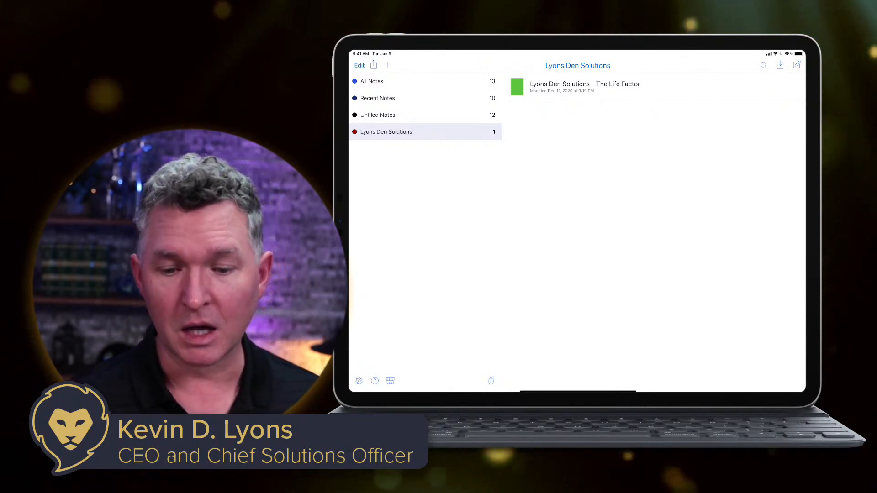
Import the Notability Green Background PDF from Files as a new note
left_click(780, 65)
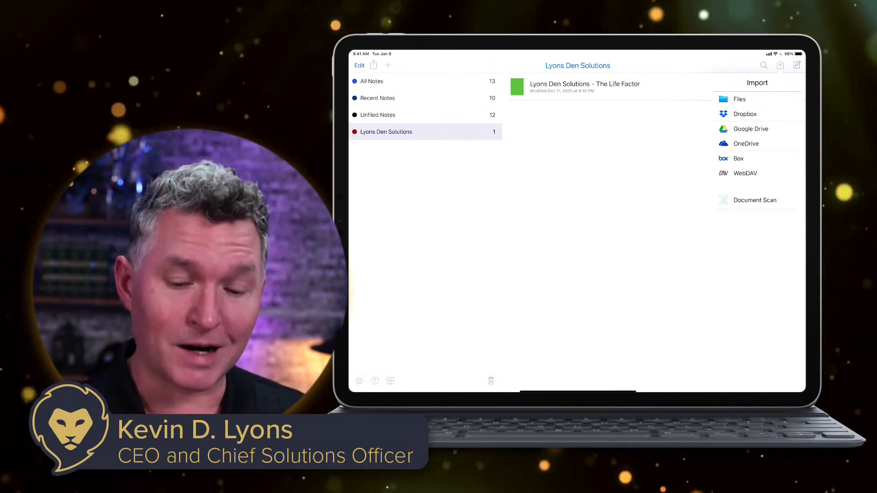
left_click(739, 99)
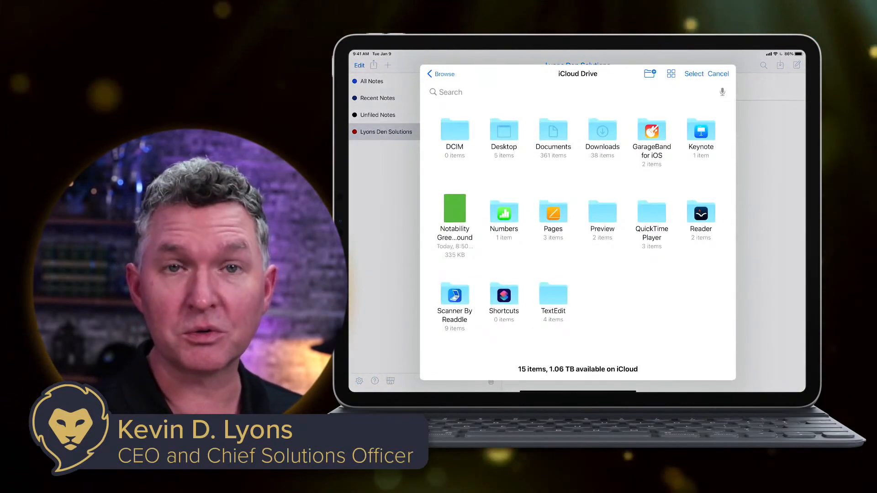
left_click(454, 212)
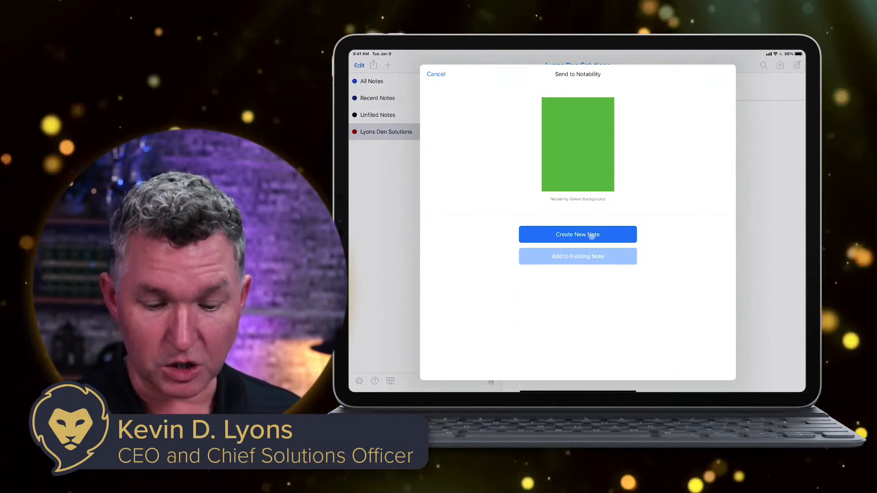
left_click(578, 234)
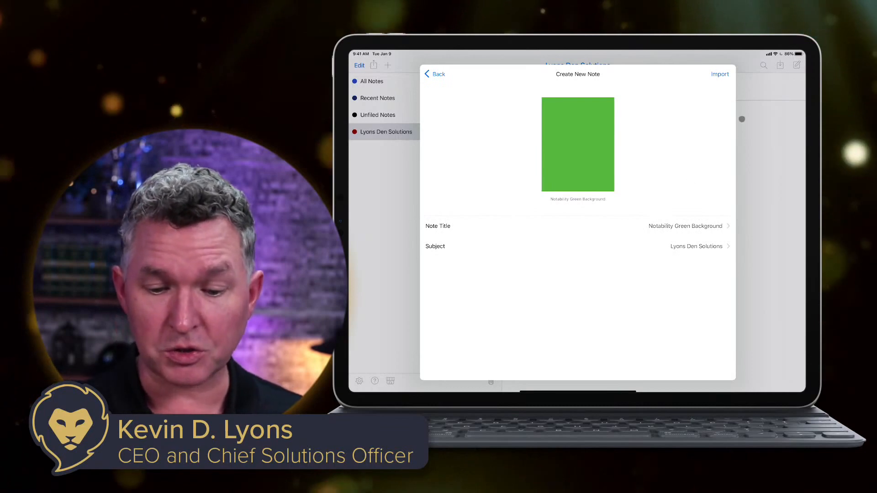
left_click(720, 74)
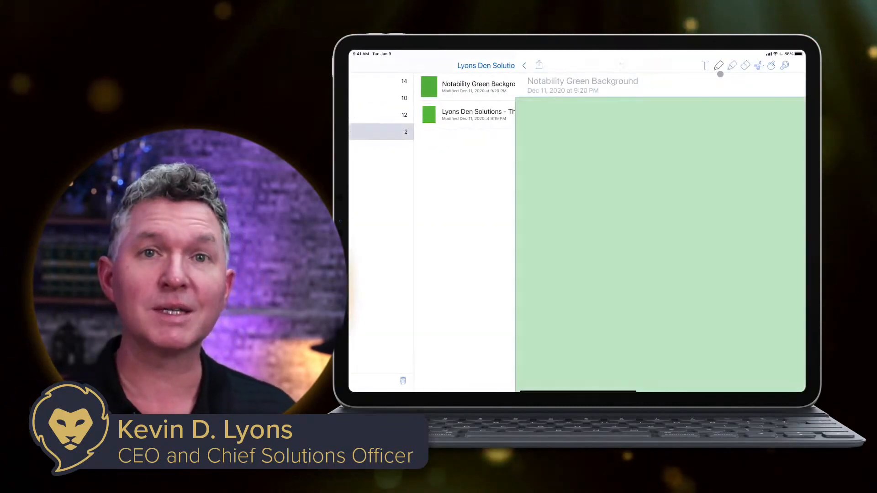
Open the Notability Green Background note full-page
left_click(524, 66)
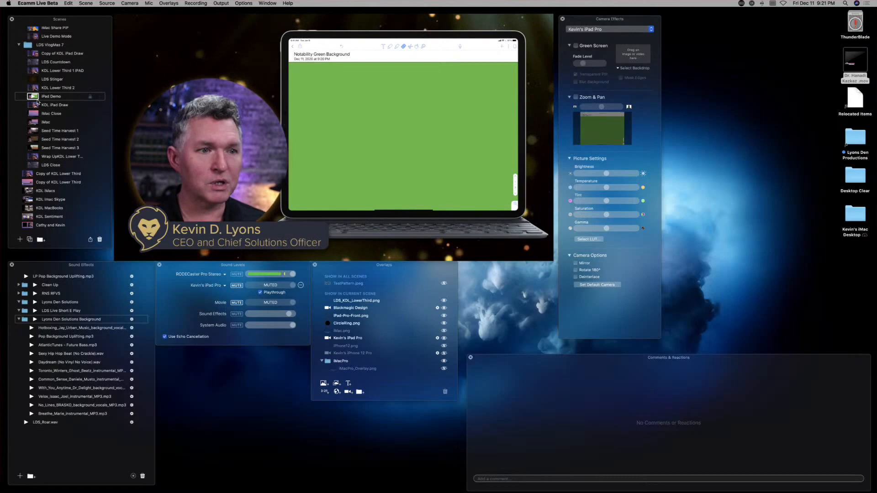
left_click(55, 104)
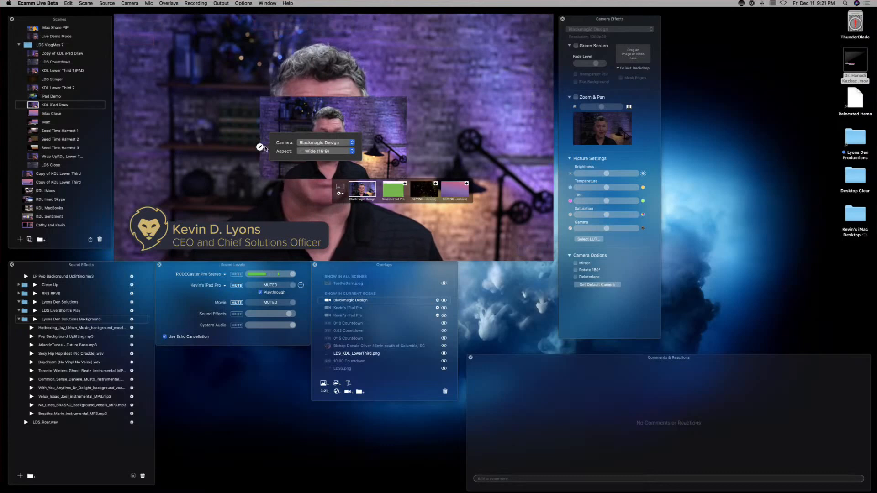
left_click(326, 142)
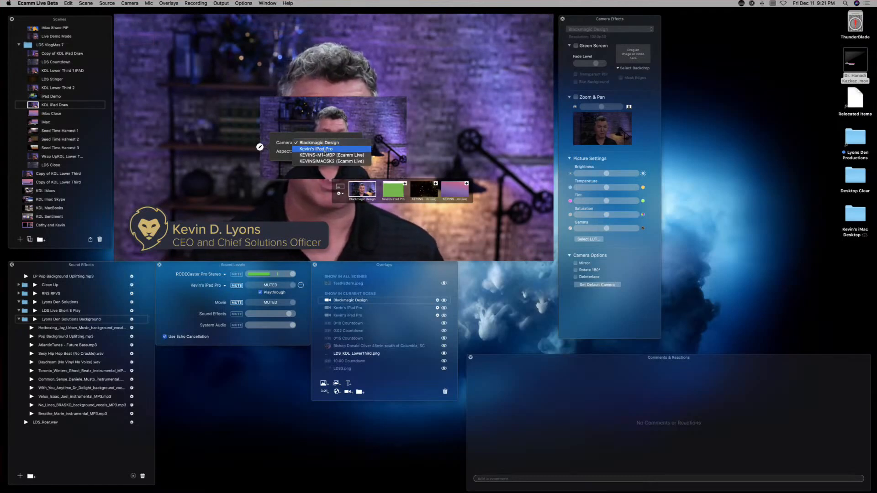
left_click(316, 149)
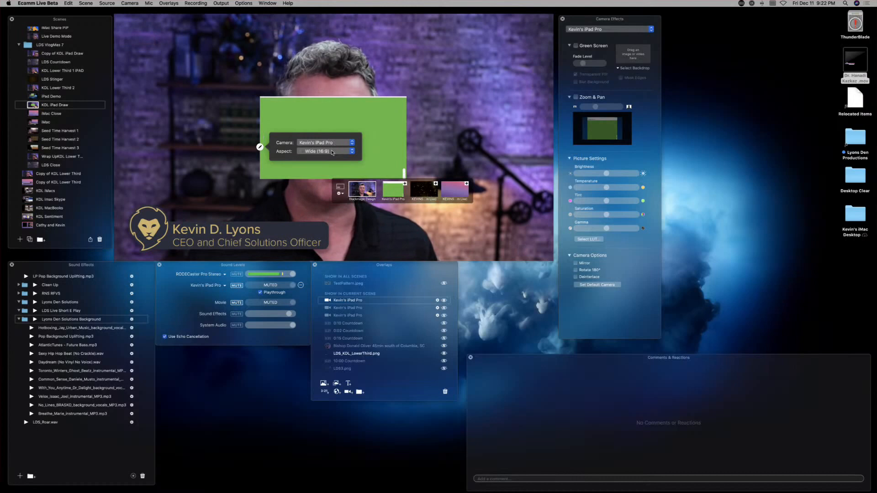
left_click(327, 151)
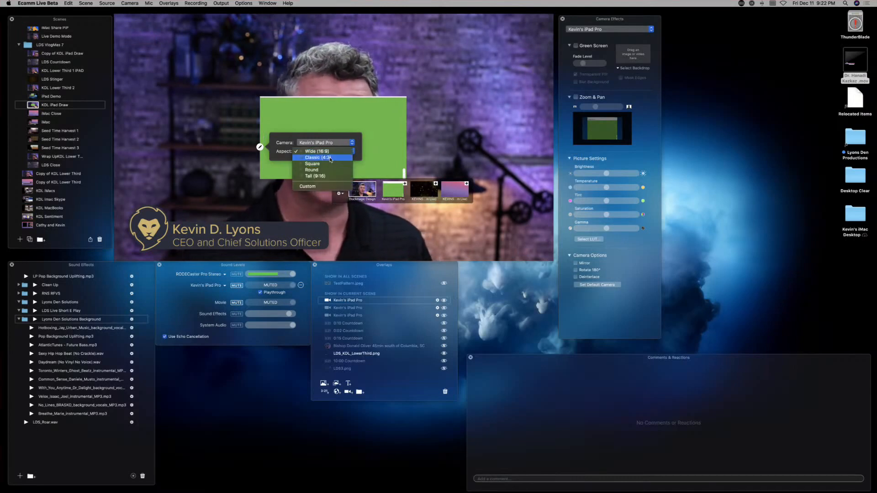
left_click(323, 158)
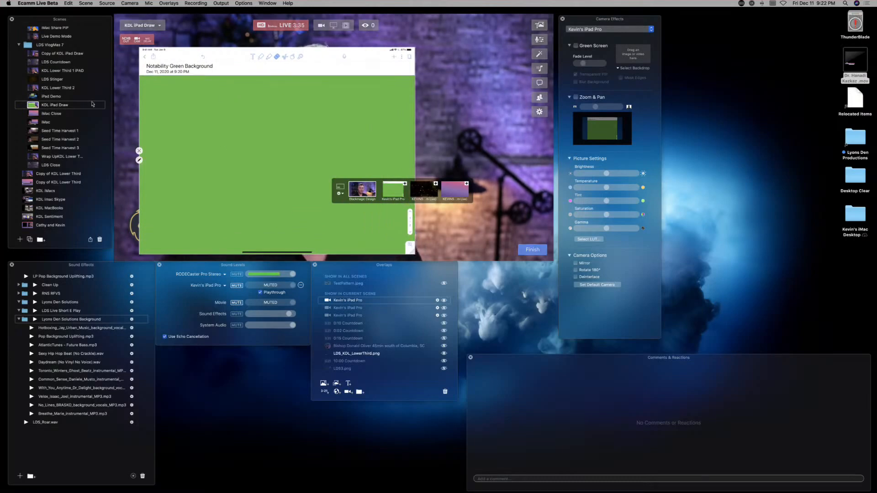
Compare with iPad Demo, then enlarge the KDL iPad Draw iPad feed to full screen
left_click(51, 97)
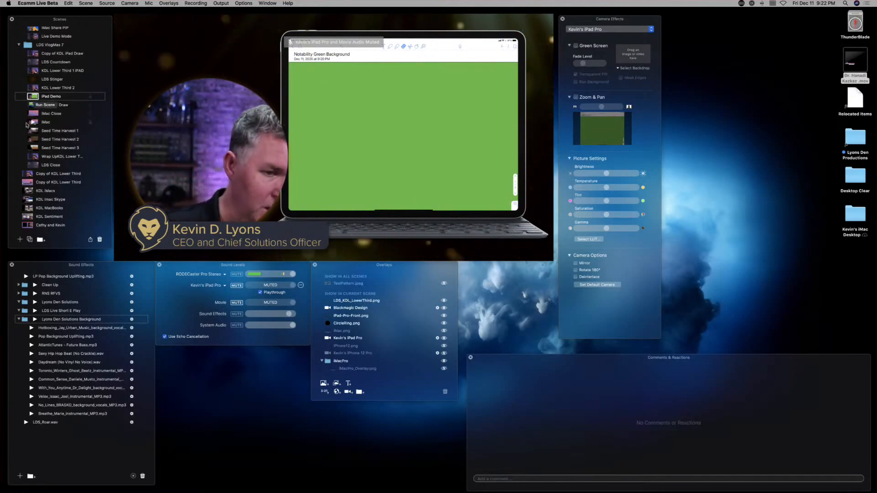
left_click(55, 105)
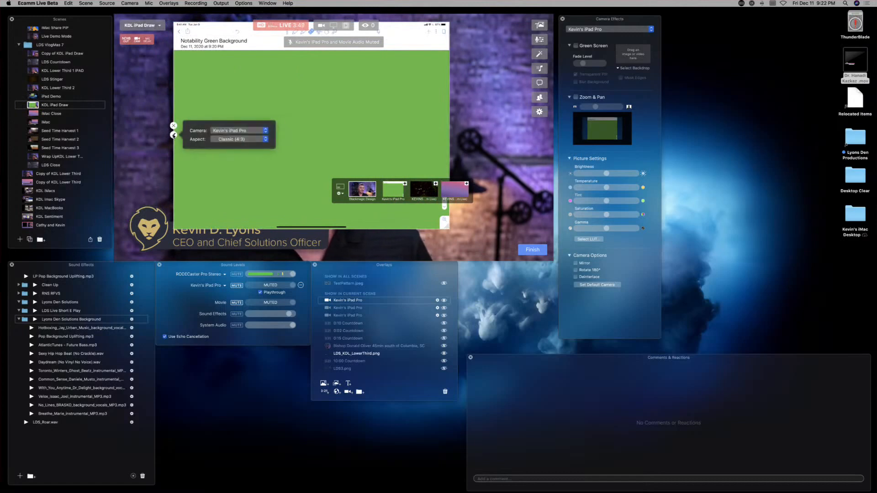
left_click(240, 139)
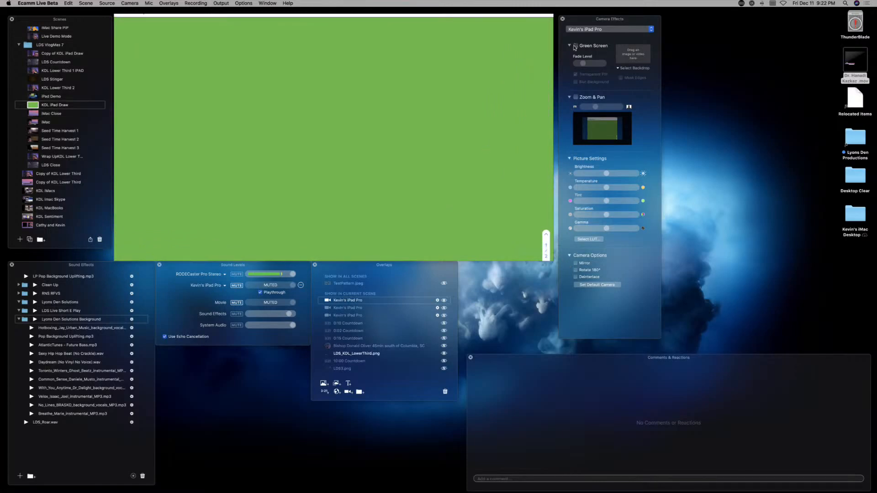
left_click(575, 45)
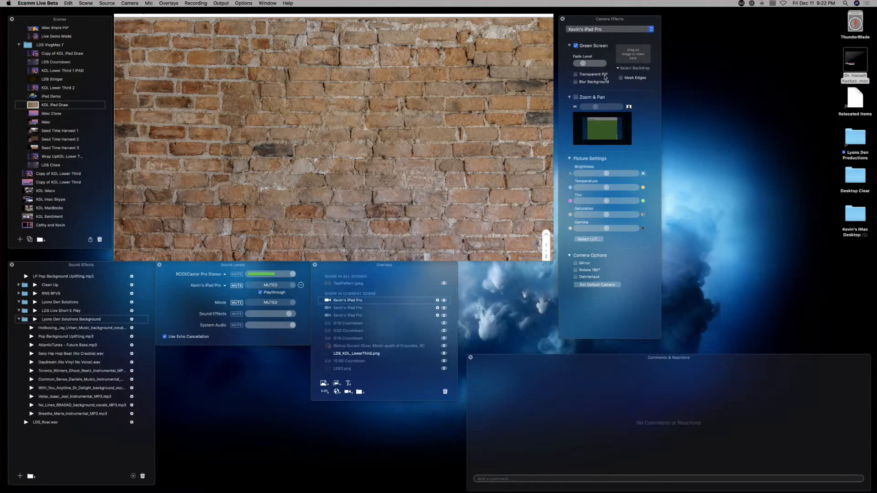
Enable Transparent PIP so the keyed green background becomes transparent
left_click(575, 74)
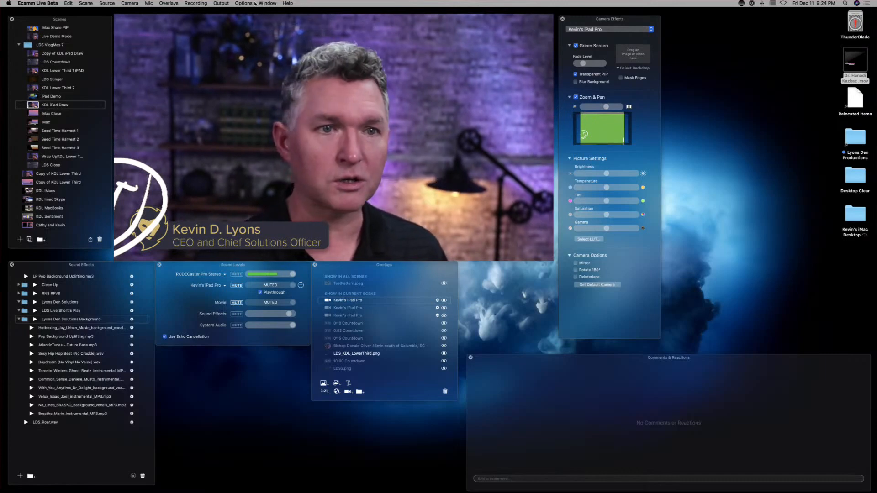
Open the Options menu to explore scene transition settings
left_click(242, 4)
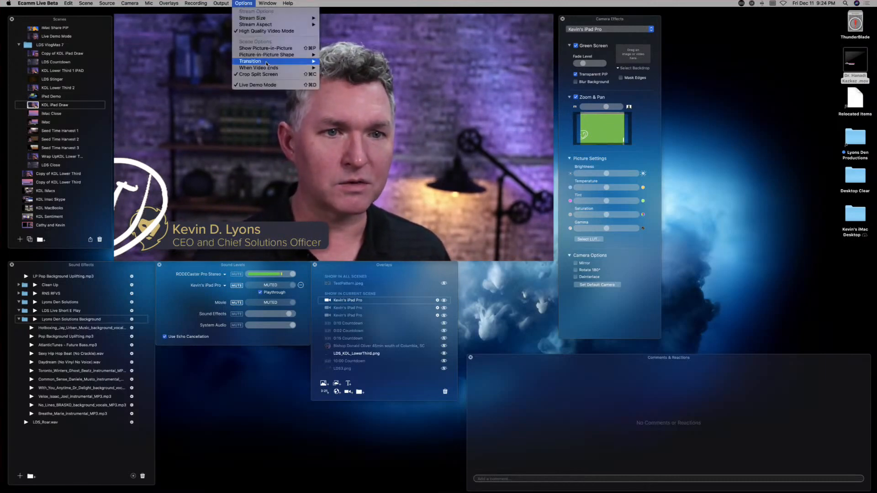